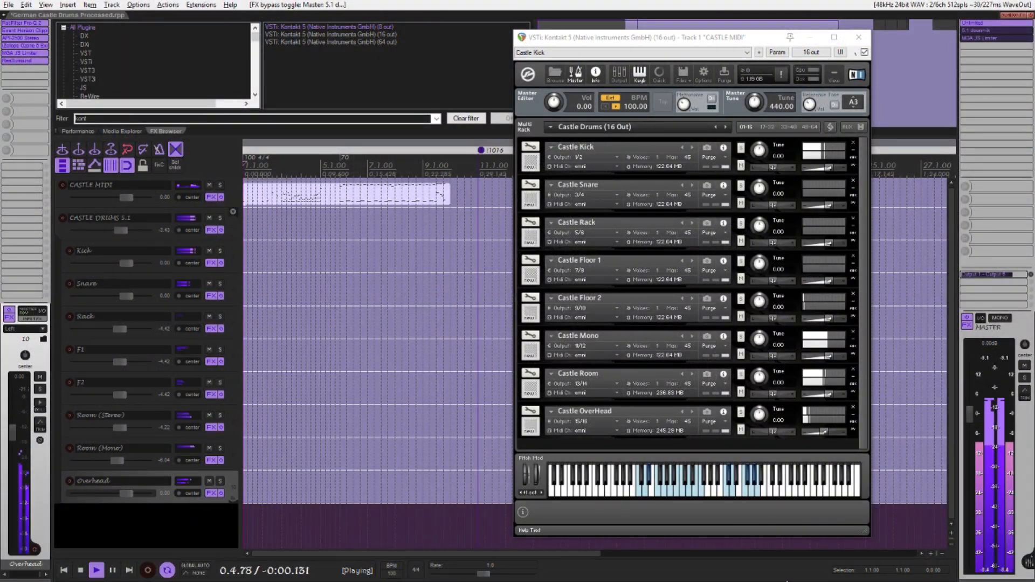
# Expand the Castle Kick instrument to show its Castle Drums mixer panel during playback
pyautogui.click(531, 156)
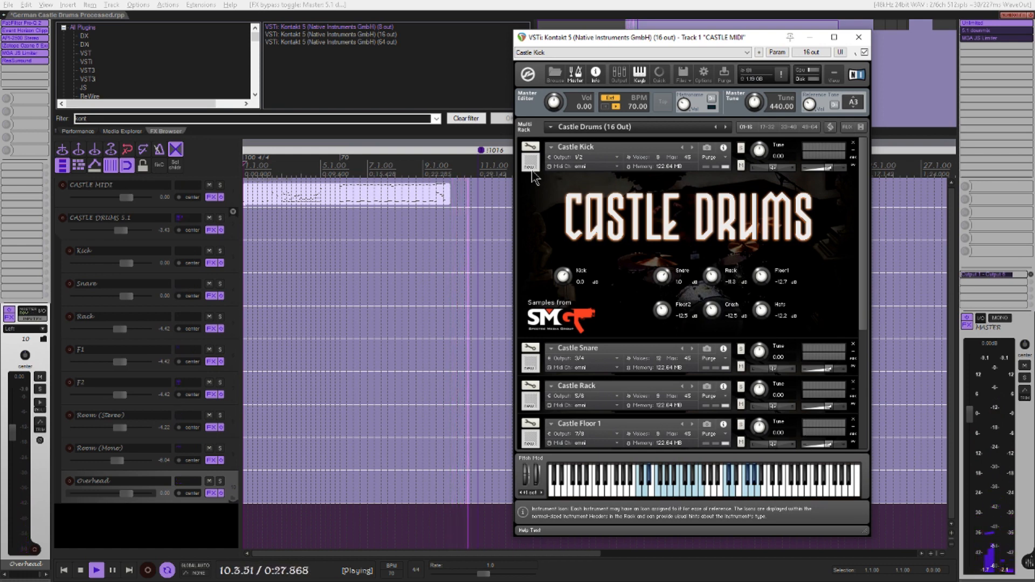
# Close Kontakt and remove all tracks, leaving an empty stopped project
pyautogui.click(79, 569)
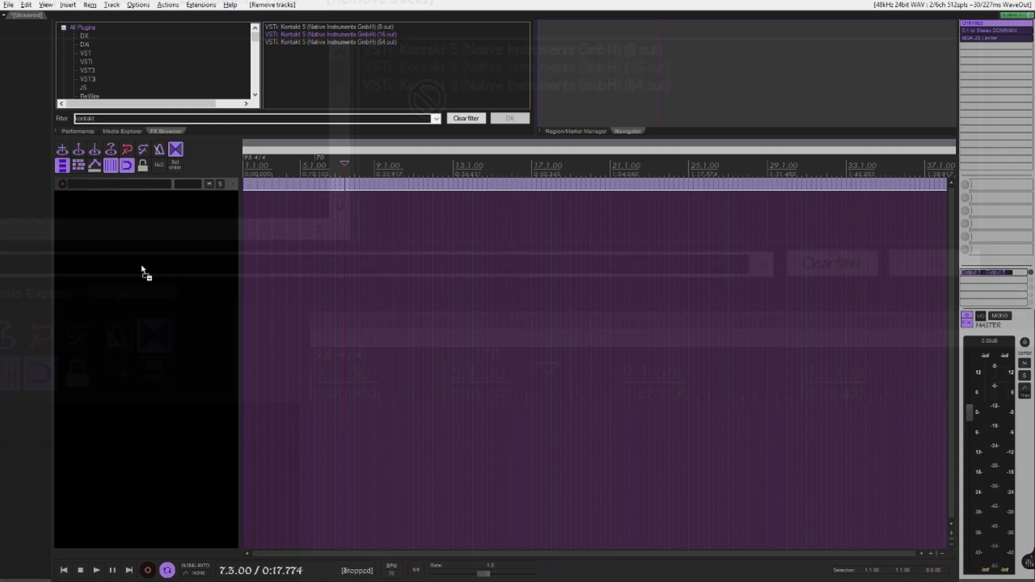
# Insert Kontakt 5 (16 out) on a new track with eight output tracks Kt. 1/2–15/16
pyautogui.doubleClick(330, 34)
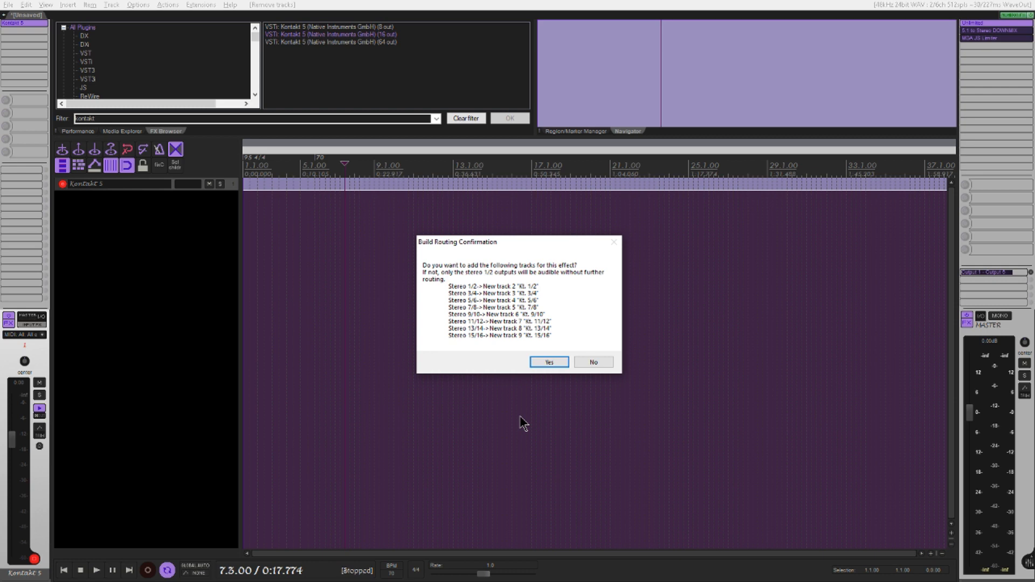
pyautogui.click(548, 363)
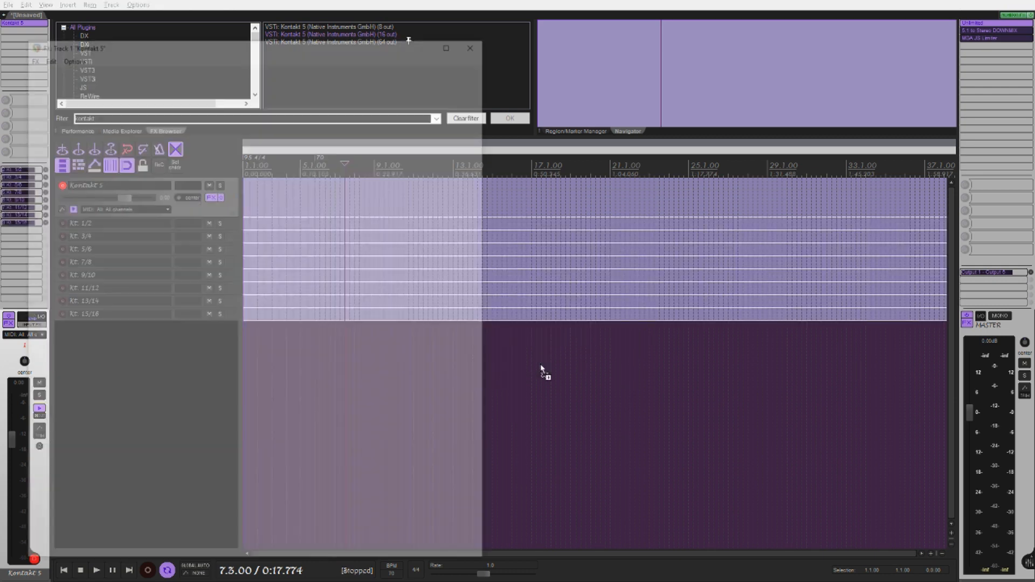
pyautogui.click(508, 118)
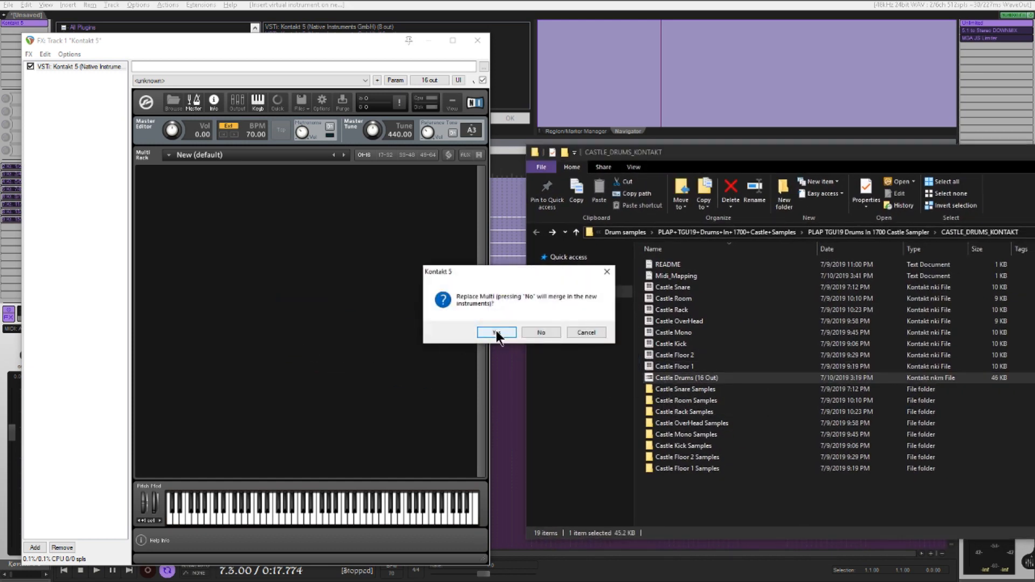
# Replace the empty multi with Castle Drums (16 Out) and review its instrument list
pyautogui.click(496, 332)
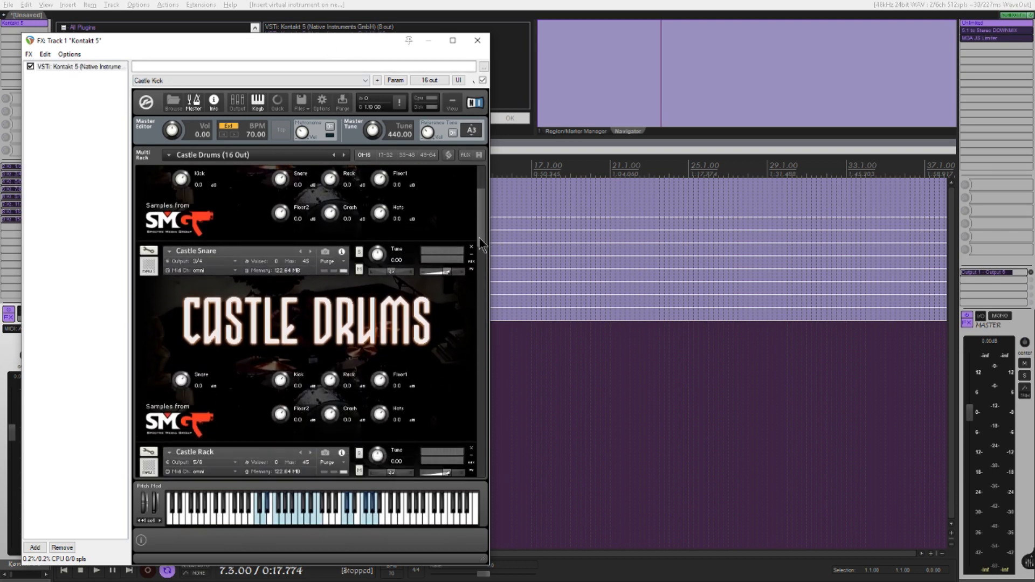
pyautogui.scroll(-3)
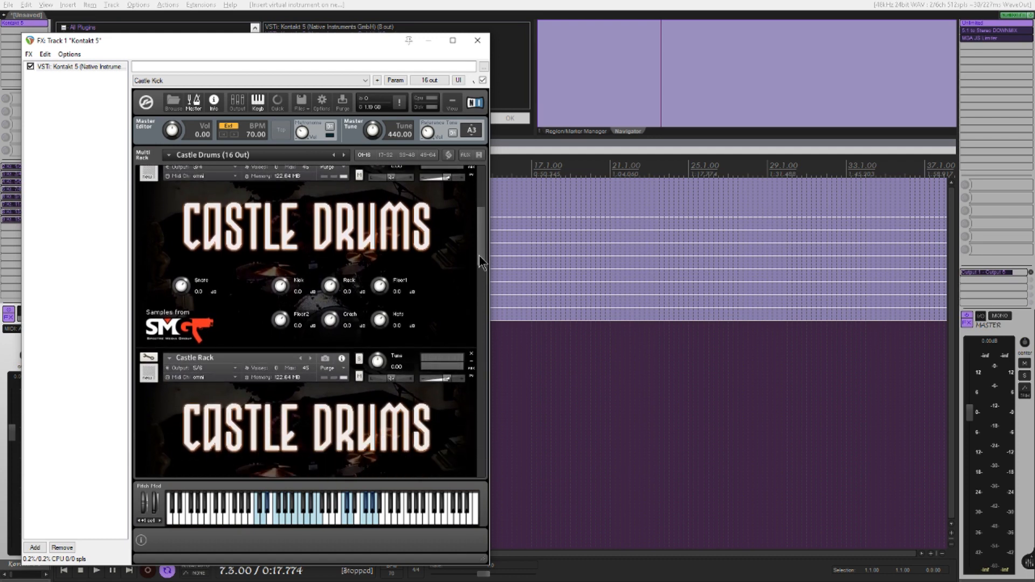
pyautogui.scroll(-3)
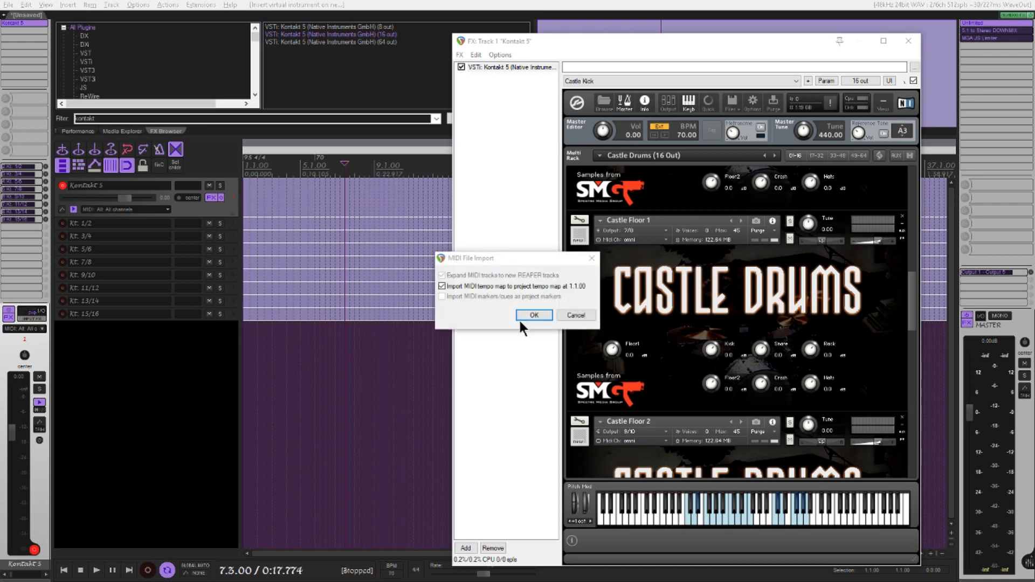
# Import the MIDI file onto the Kontakt 5 track and play it through the drums
pyautogui.click(533, 315)
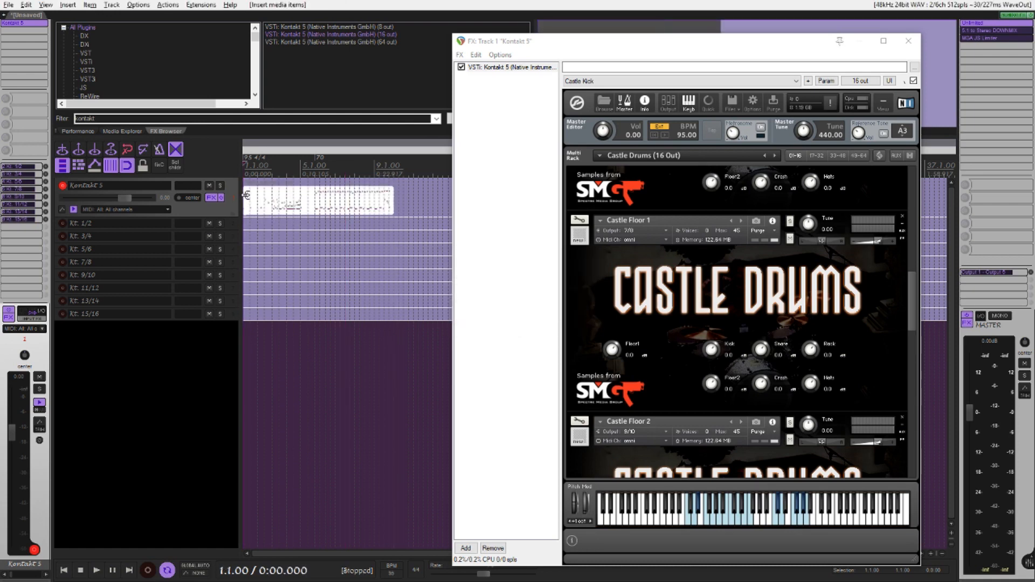
pyautogui.click(96, 569)
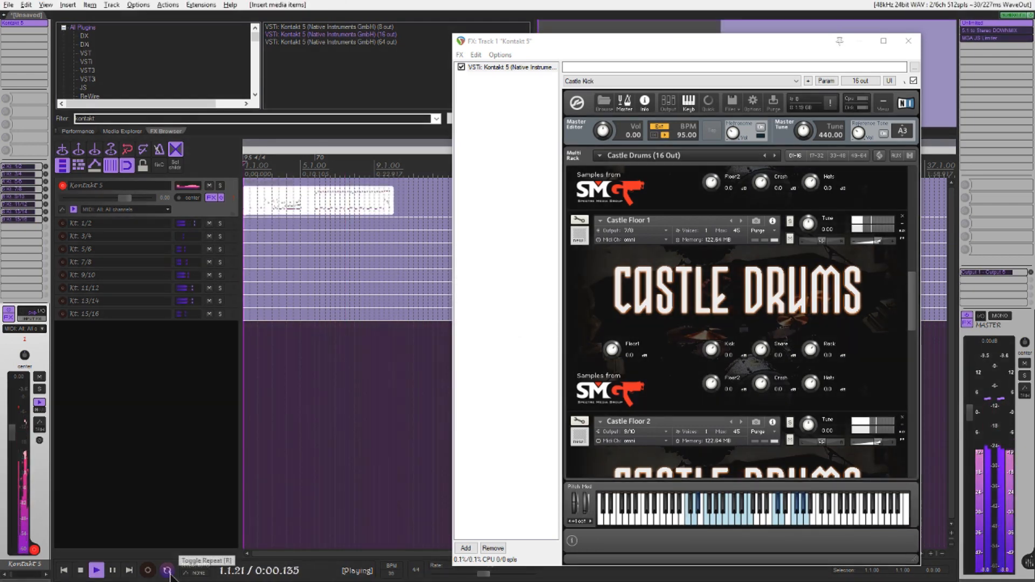